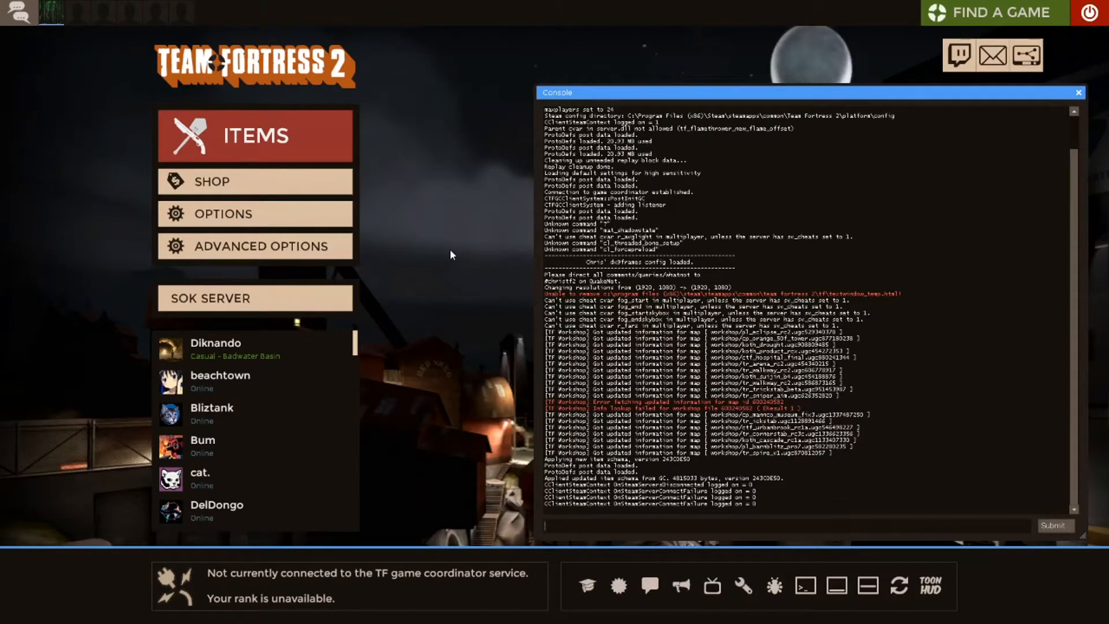
pyautogui.moveTo(301, 270)
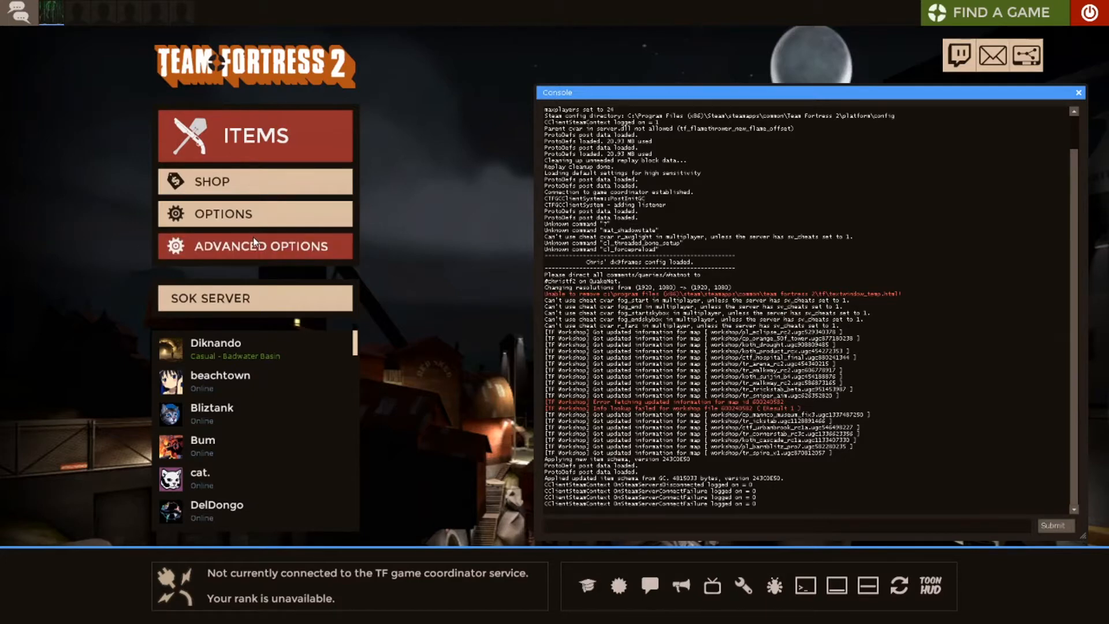
# Step: Reach the Demo Support section of the advanced options, showing auto-record all matches
pyautogui.click(254, 245)
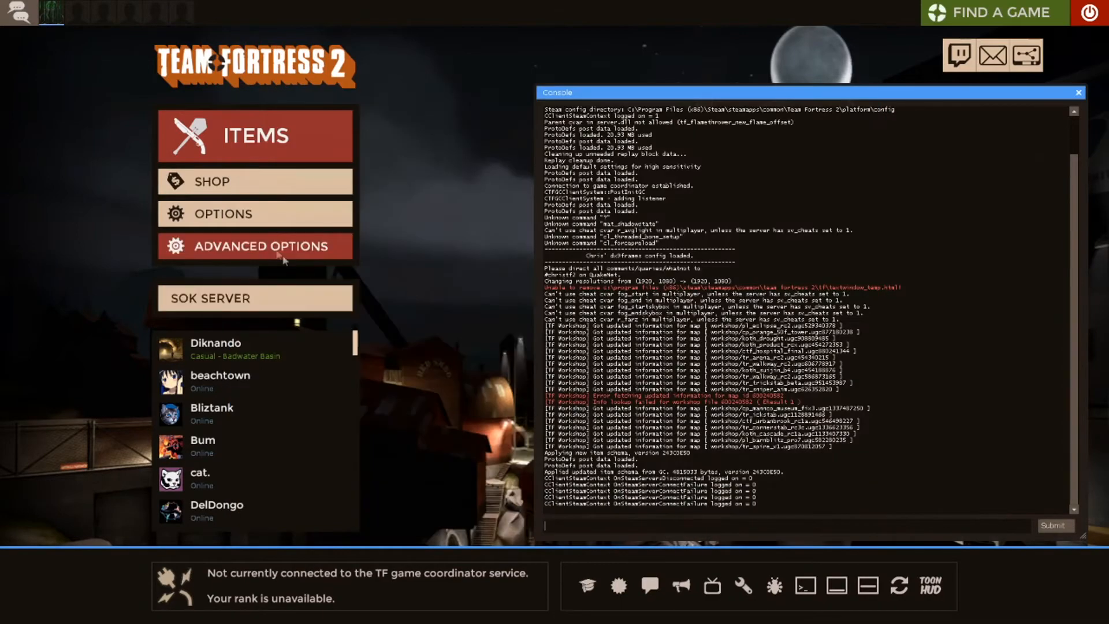
pyautogui.click(253, 246)
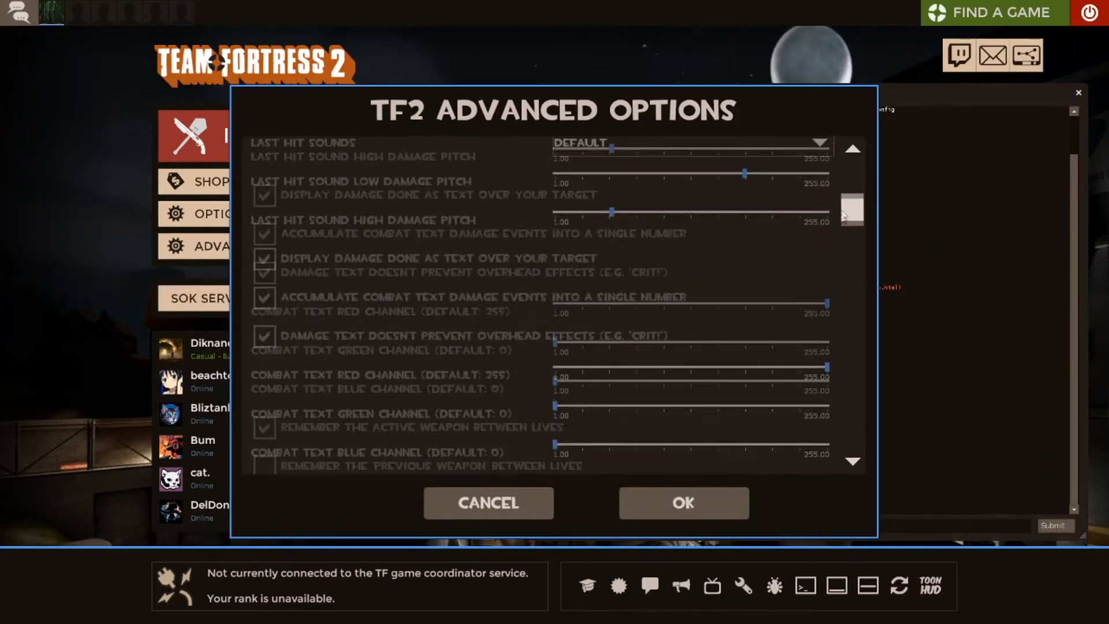
pyautogui.scroll(-3)
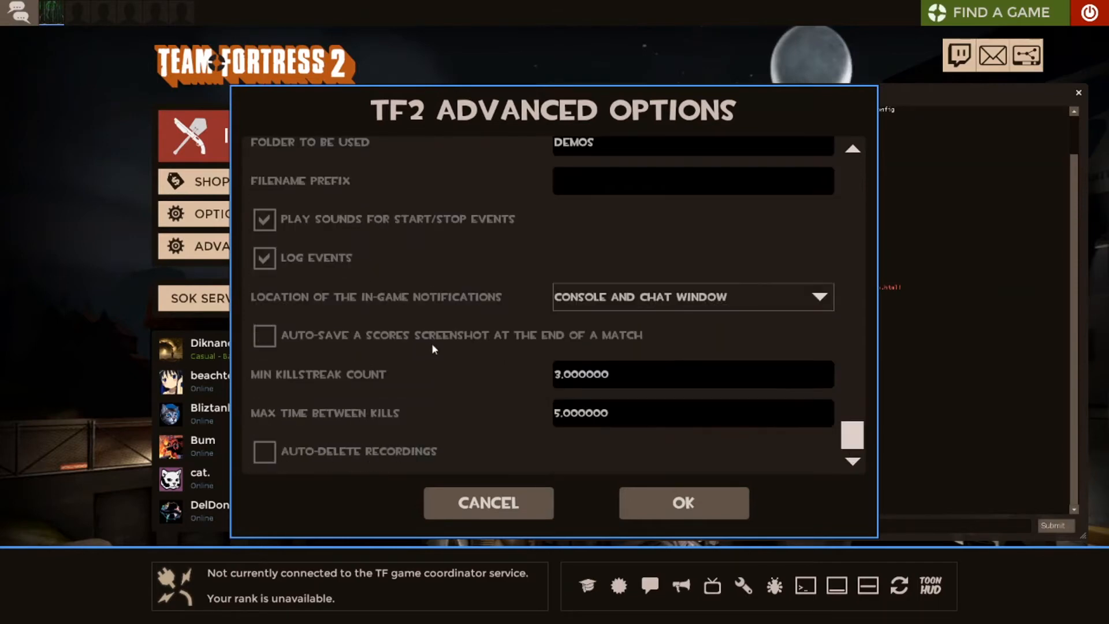
pyautogui.moveTo(316, 417)
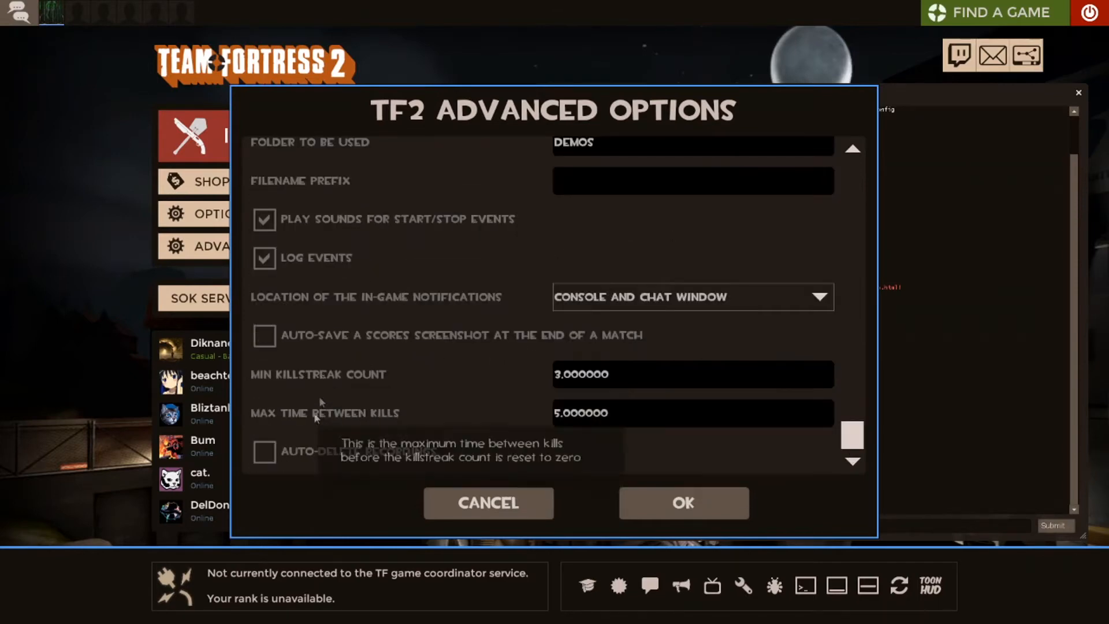
pyautogui.moveTo(854, 437)
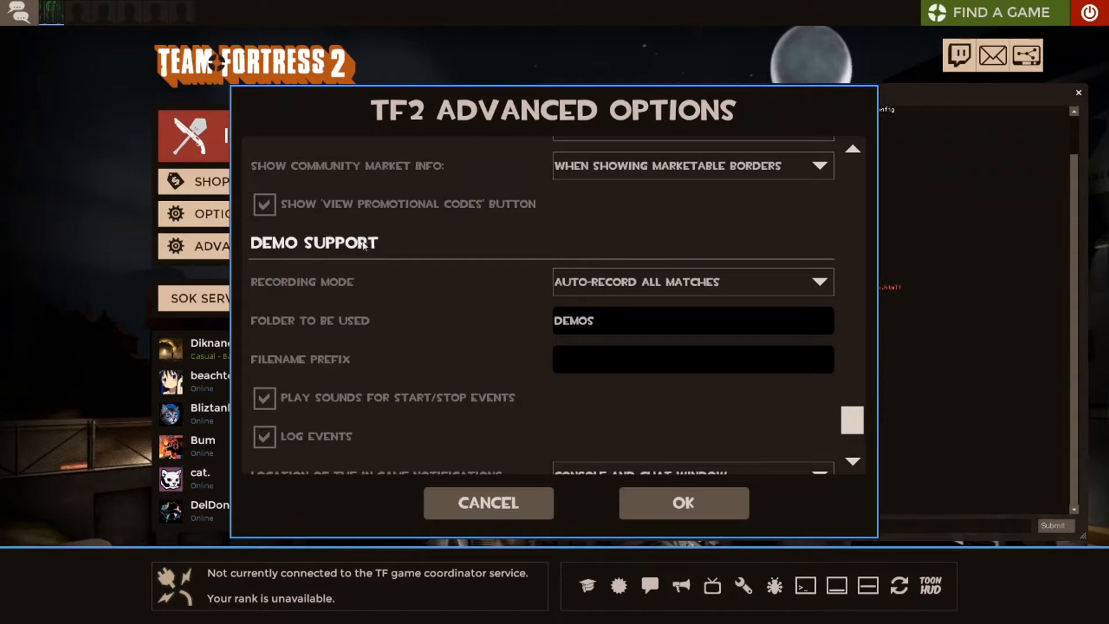
pyautogui.moveTo(357, 253)
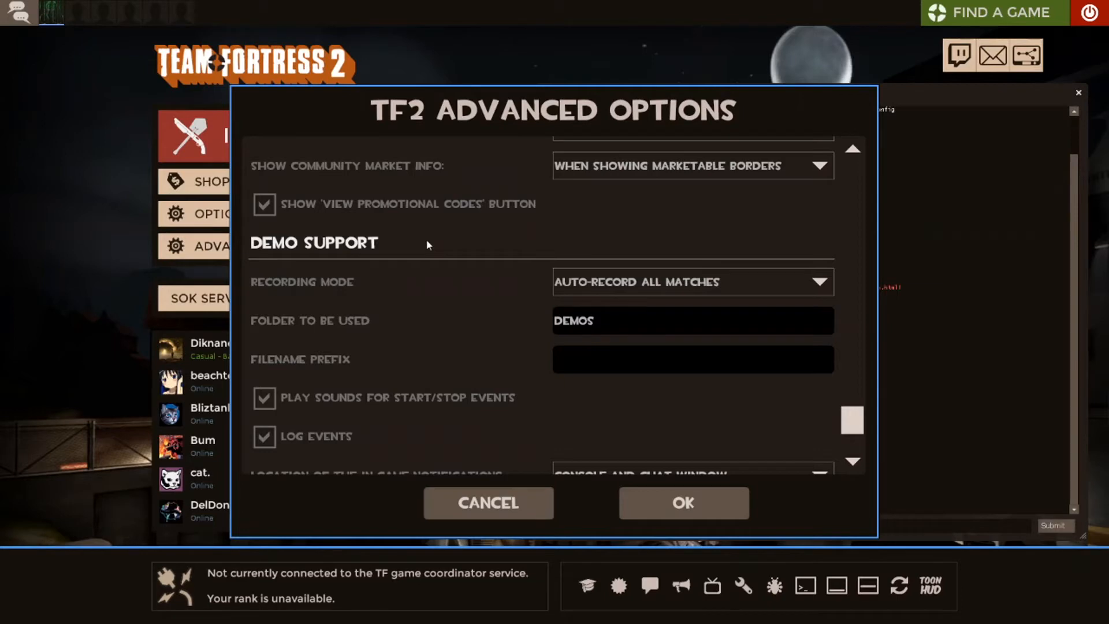
pyautogui.scroll(-3)
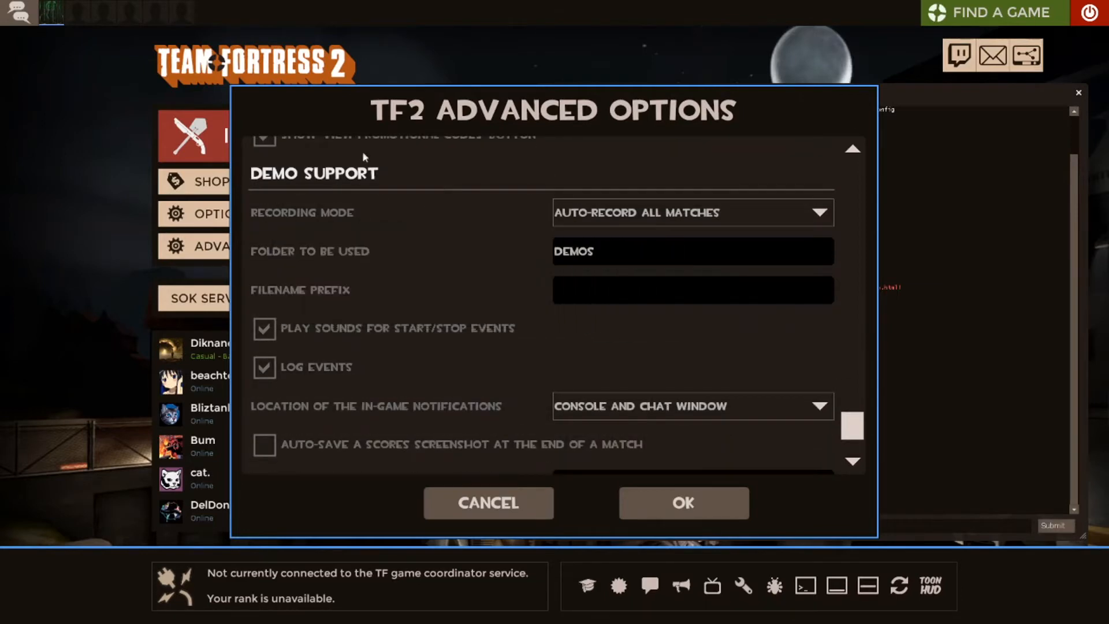
pyautogui.click(693, 213)
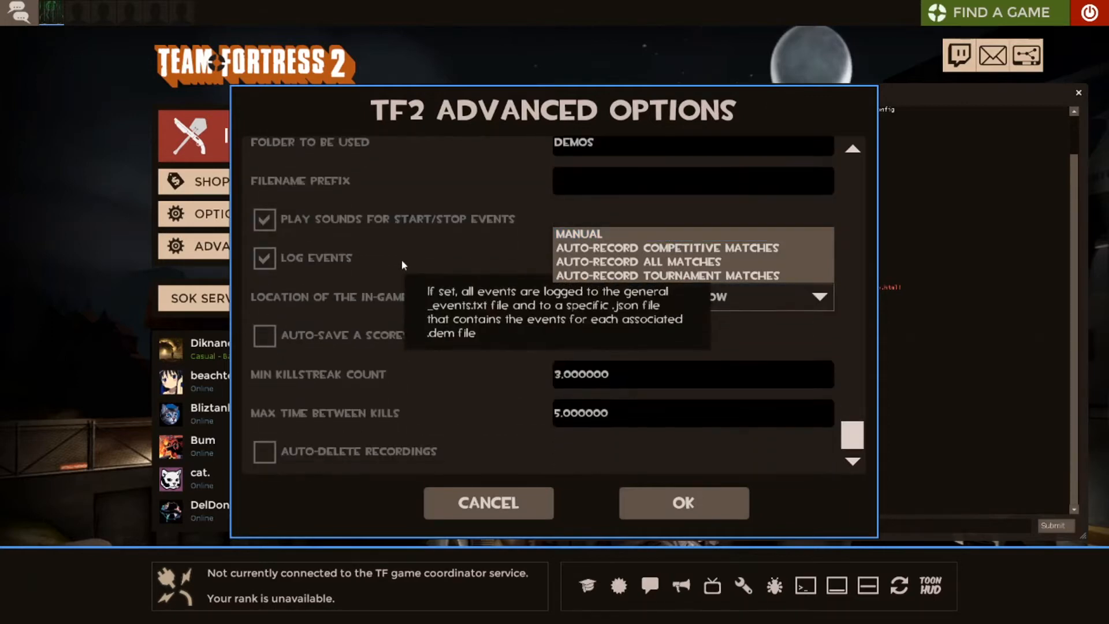
pyautogui.moveTo(386, 246)
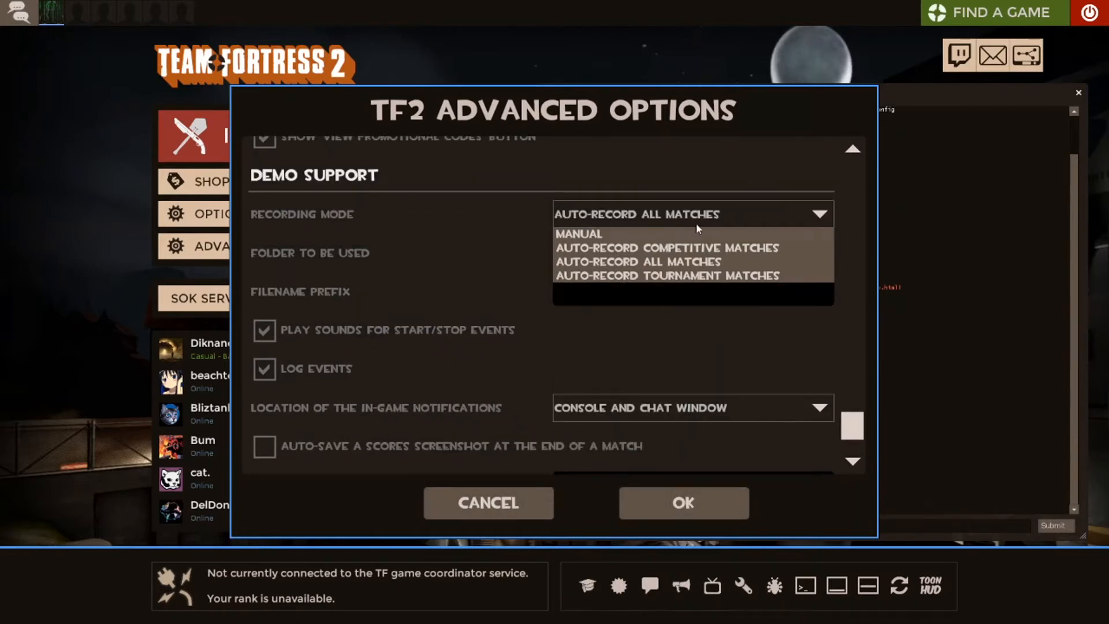
pyautogui.moveTo(694, 247)
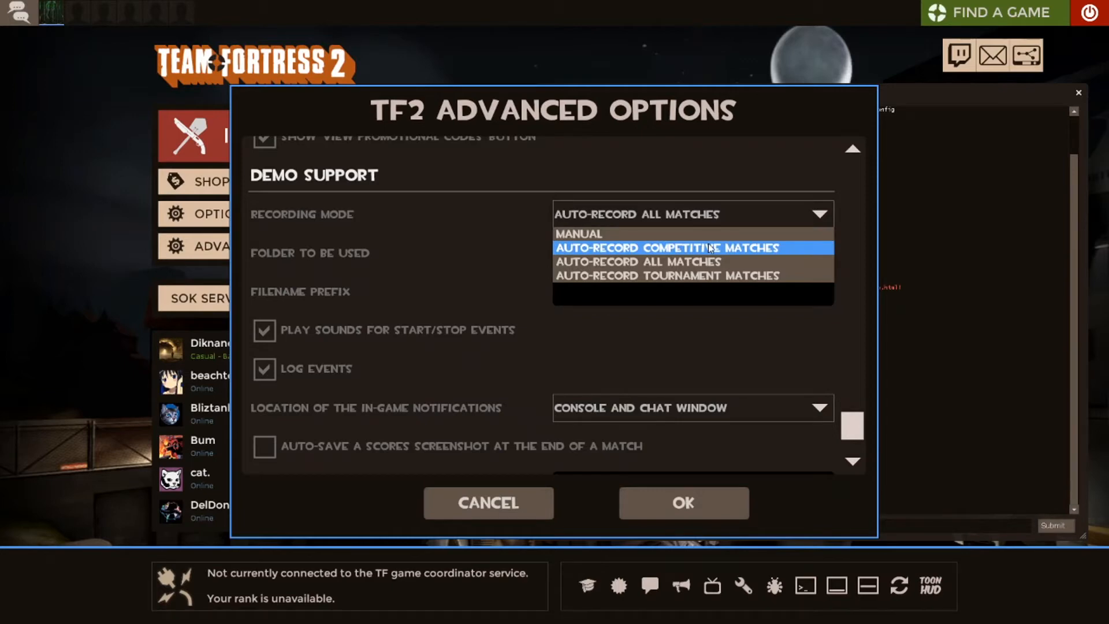
pyautogui.moveTo(767, 261)
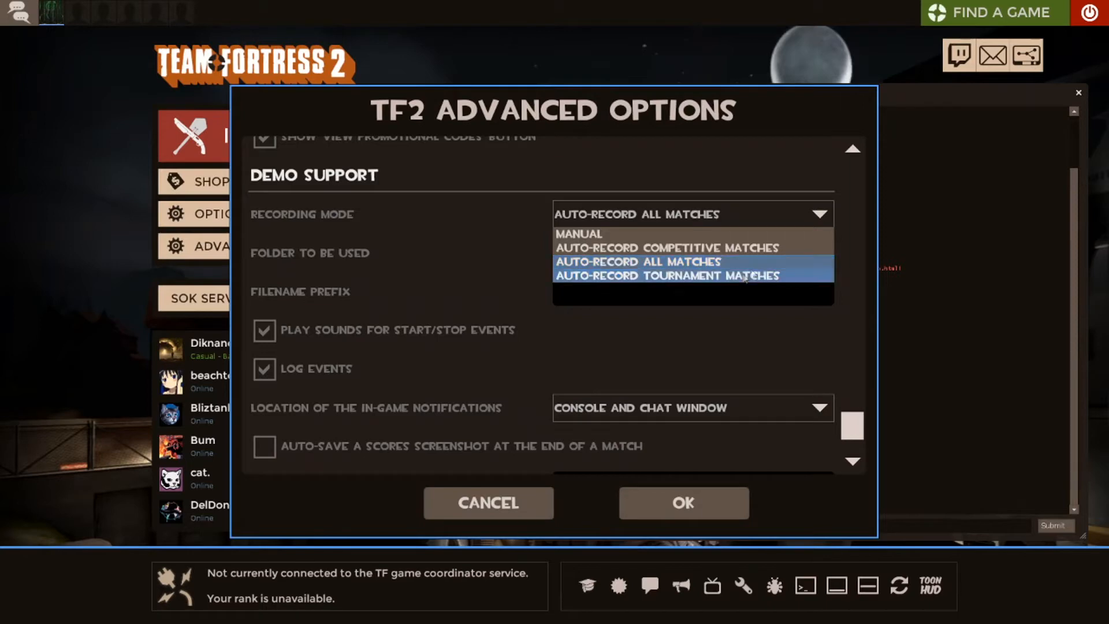
pyautogui.moveTo(705, 276)
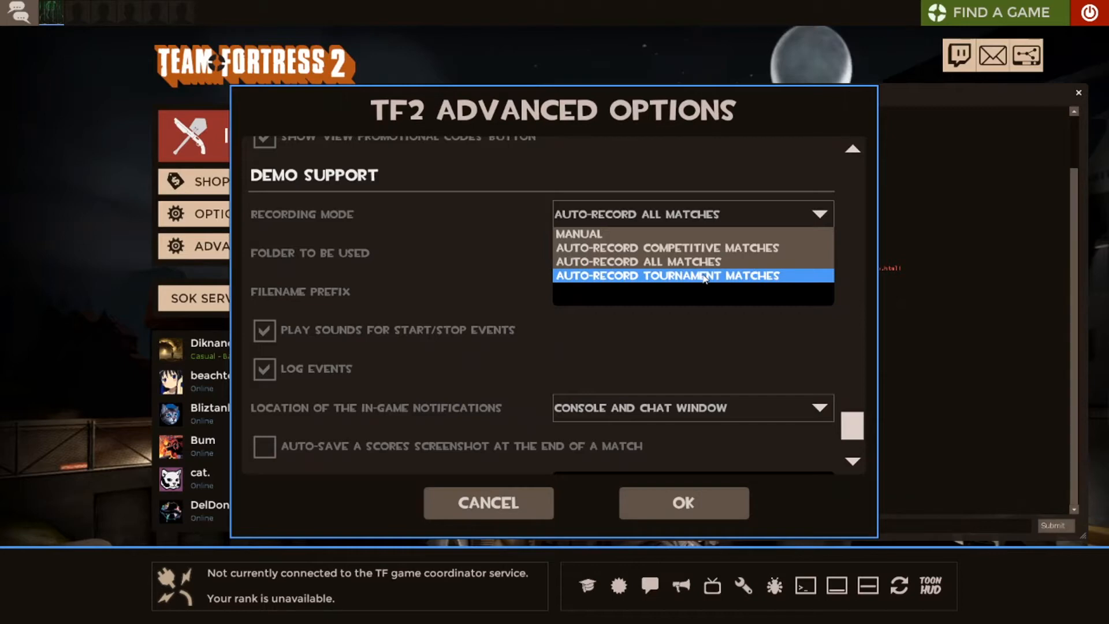
pyautogui.moveTo(678, 223)
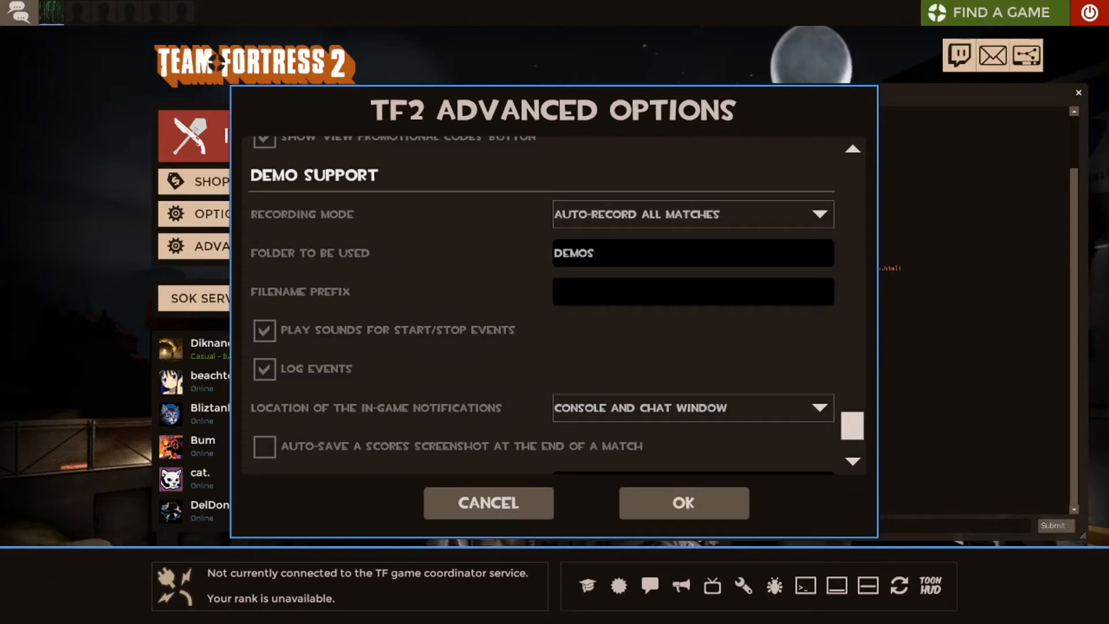
# Step: Confirm the demo folder is 'demos' and leave the filename prefix field blank
pyautogui.click(693, 254)
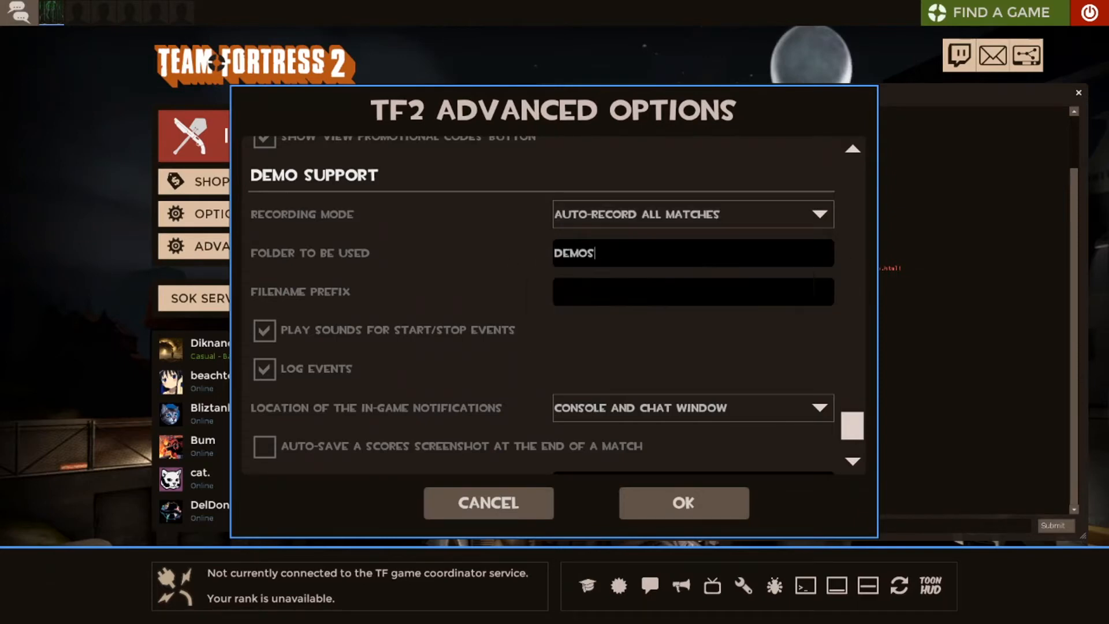
pyautogui.scroll(-3)
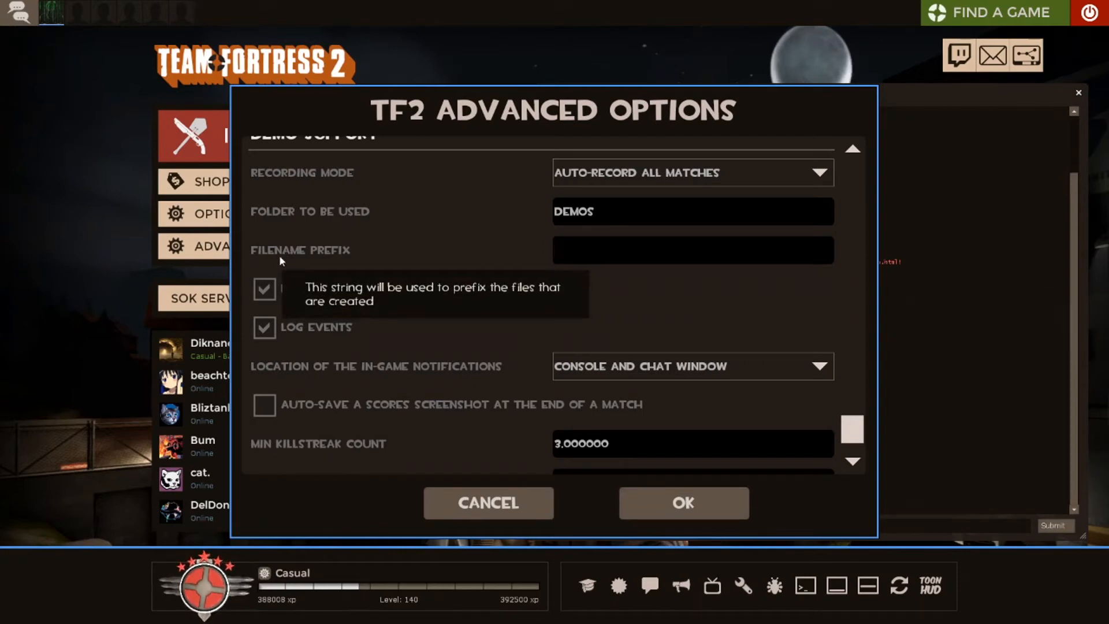
pyautogui.click(692, 249)
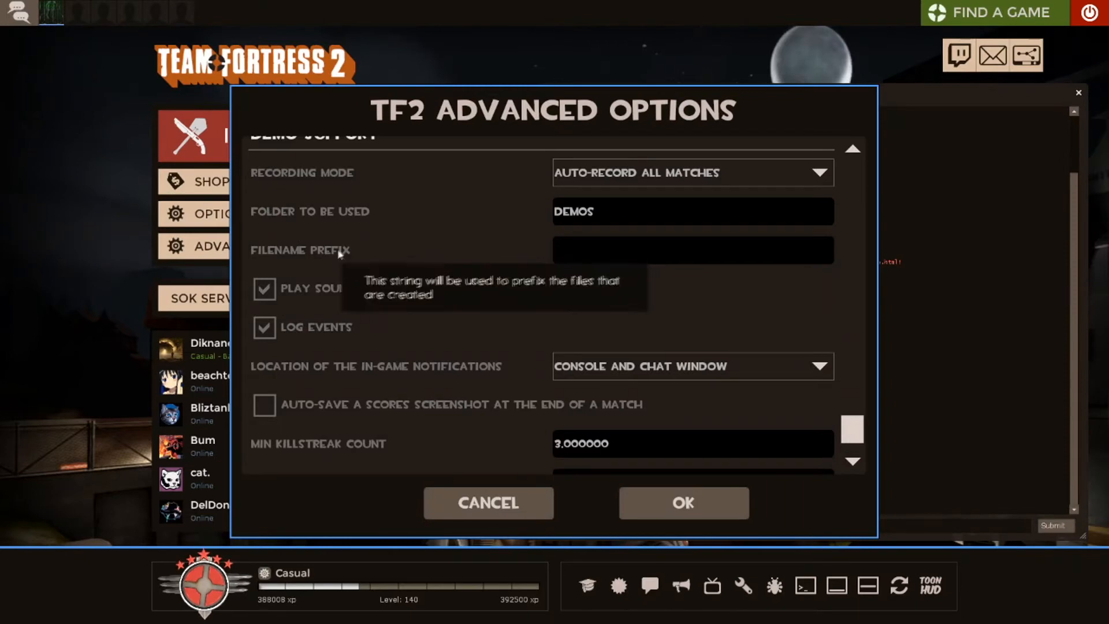
pyautogui.click(692, 250)
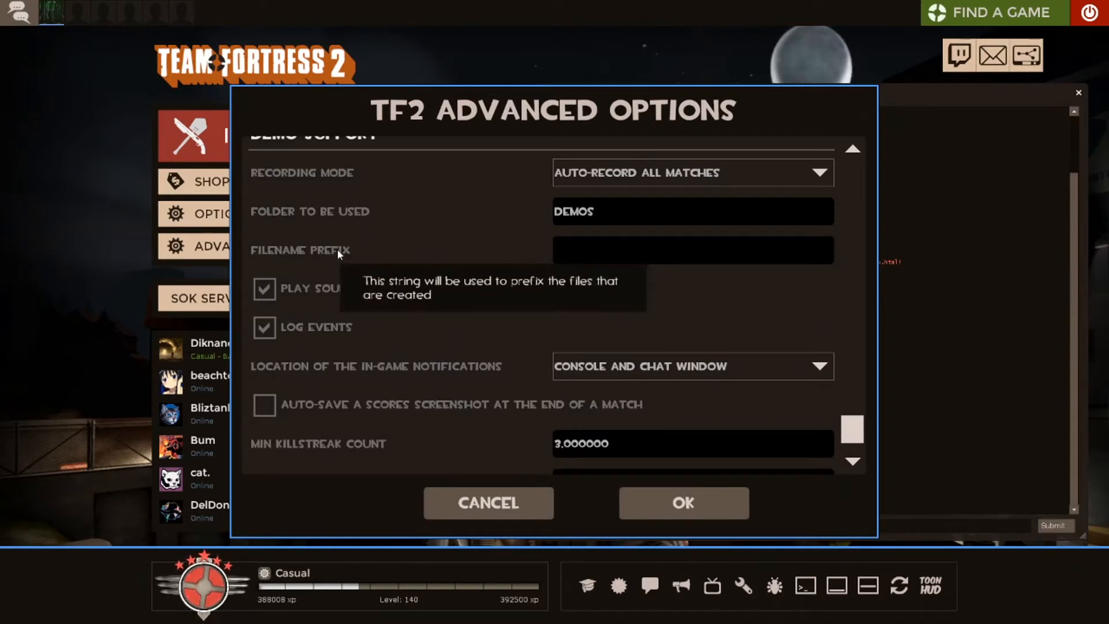
pyautogui.click(692, 250)
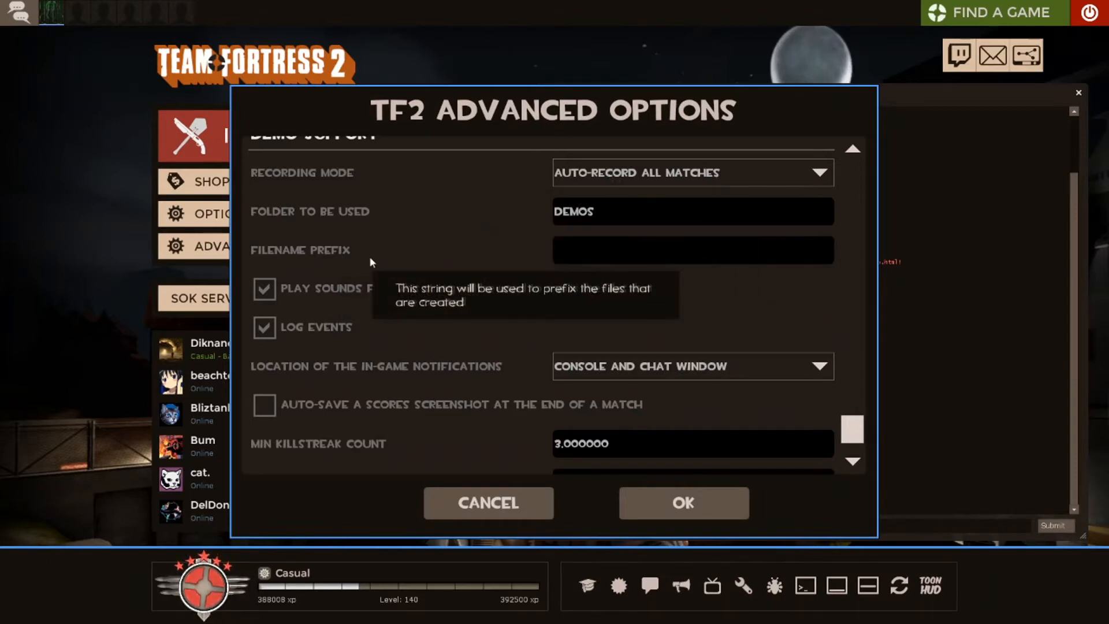
pyautogui.click(692, 250)
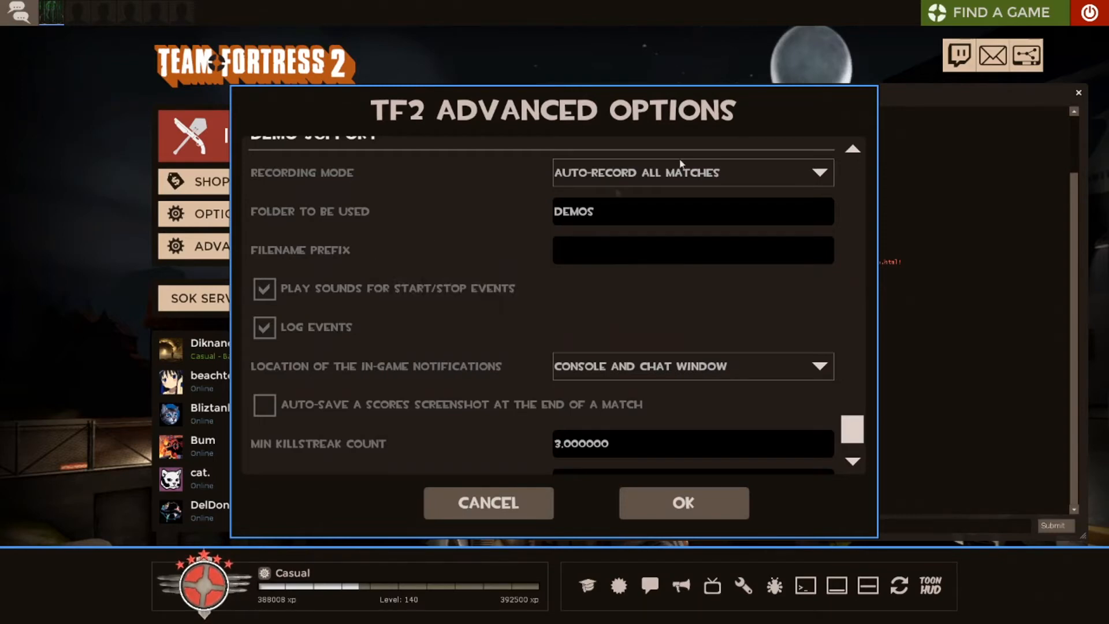
# Step: Review auto-delete and event logging, keeping notifications set to Console and chat window
pyautogui.click(692, 172)
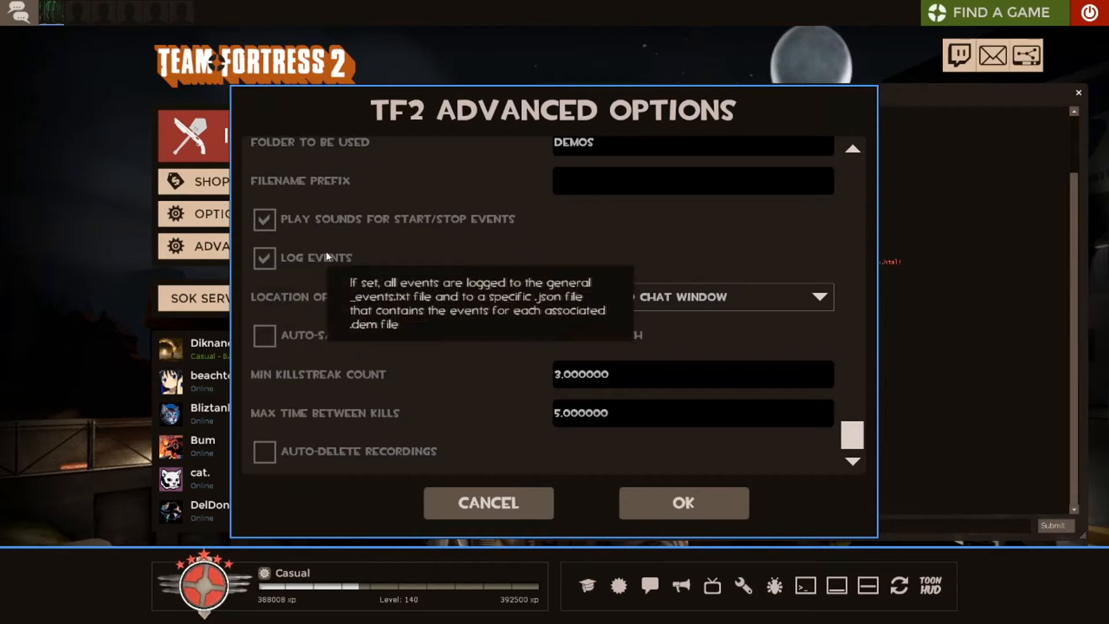
pyautogui.moveTo(314, 264)
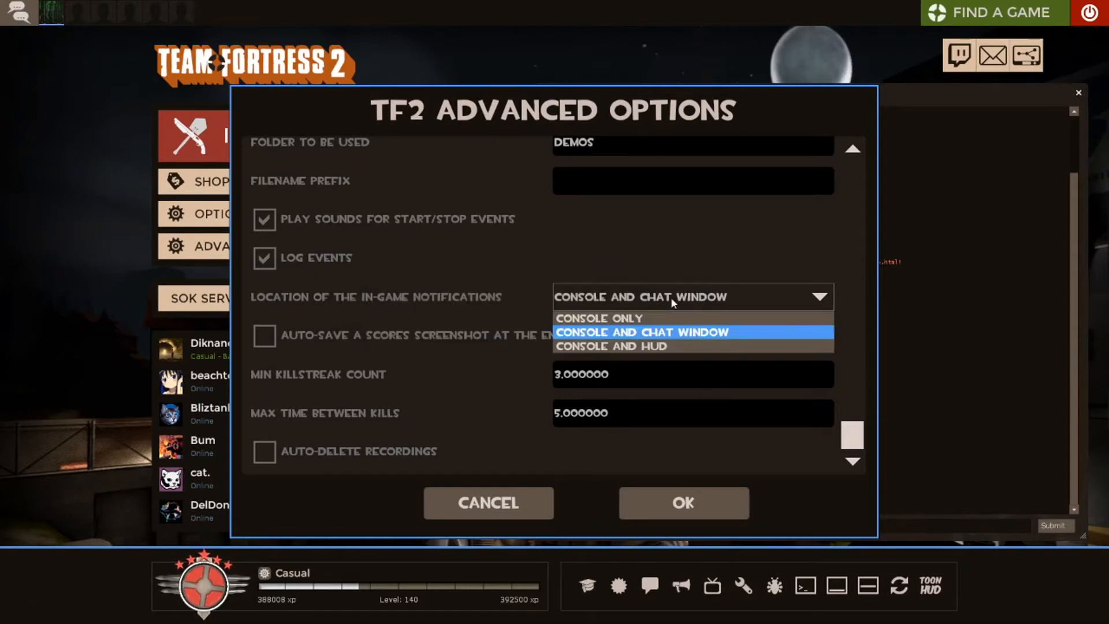
pyautogui.click(641, 332)
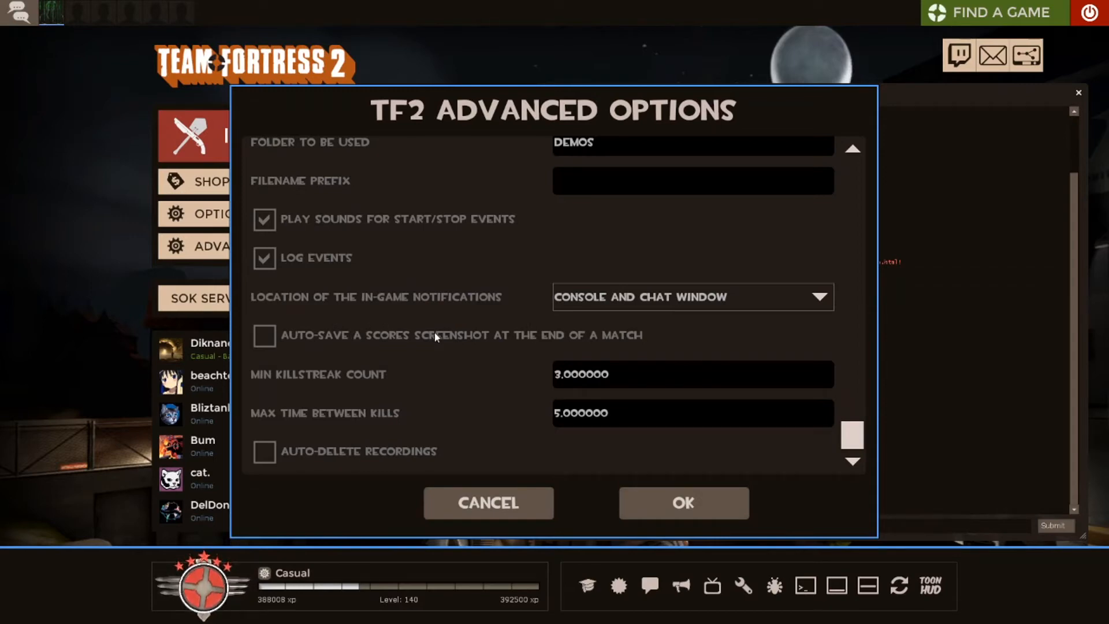
pyautogui.moveTo(400, 380)
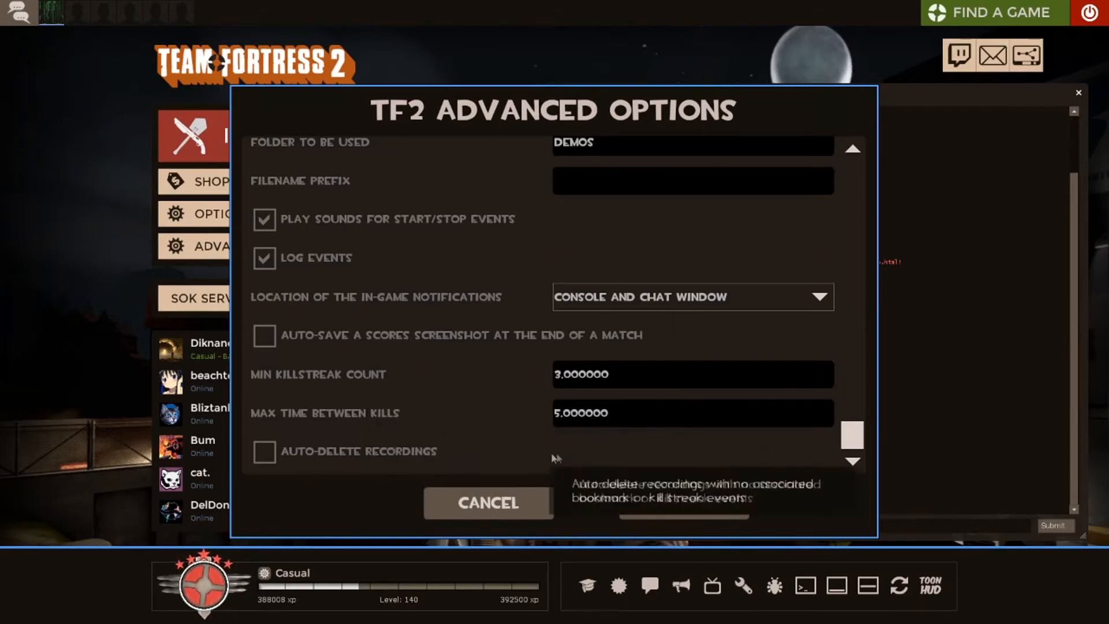
pyautogui.moveTo(815, 439)
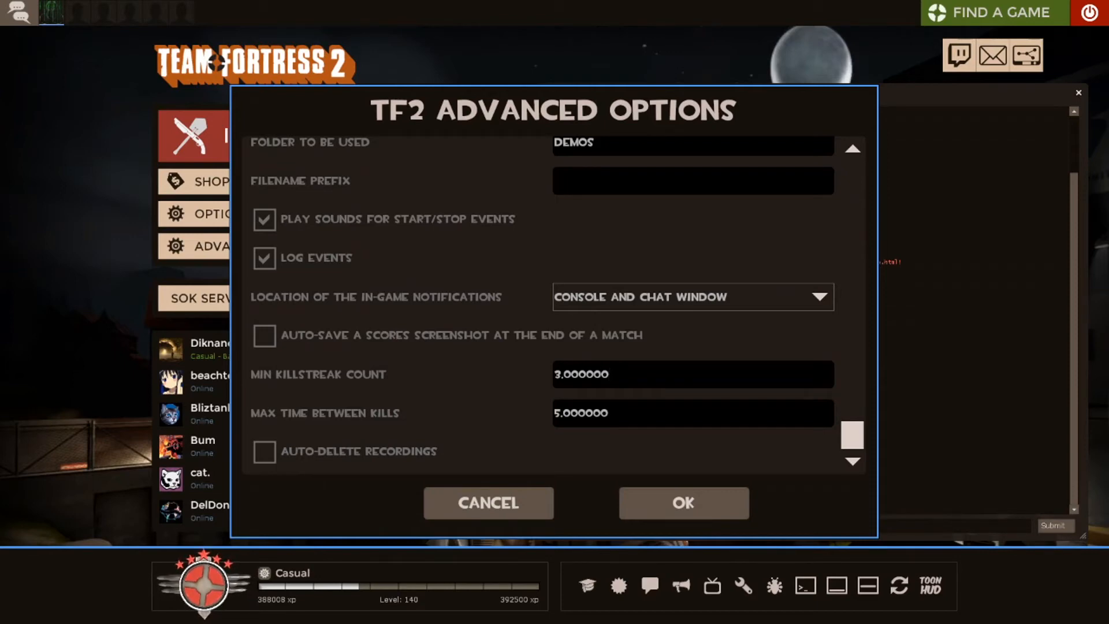
pyautogui.click(609, 374)
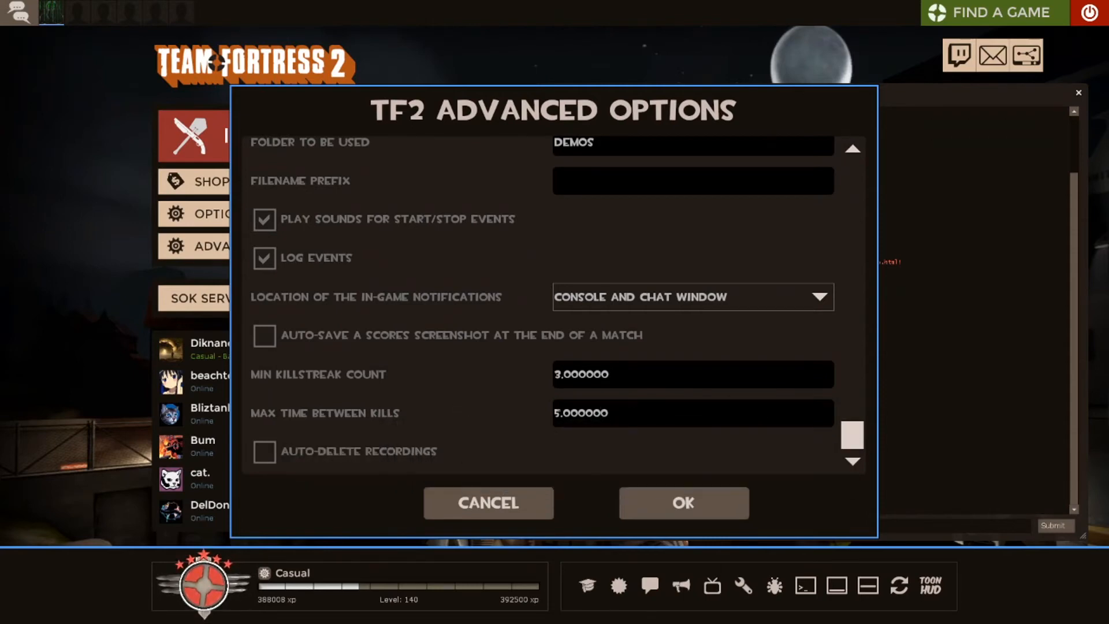
pyautogui.click(694, 413)
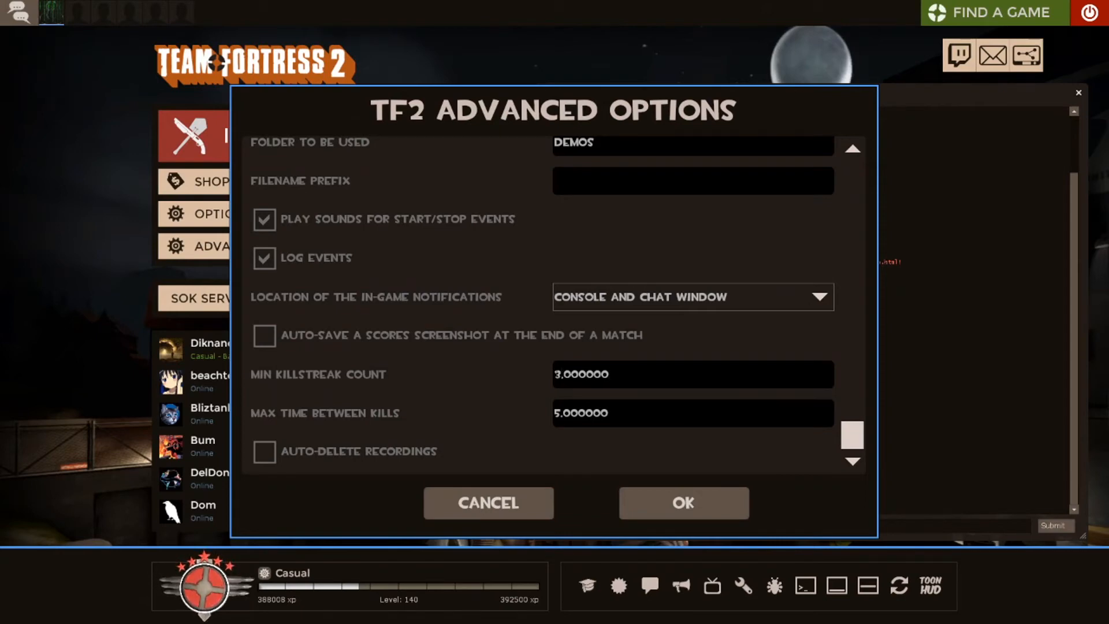
pyautogui.click(692, 375)
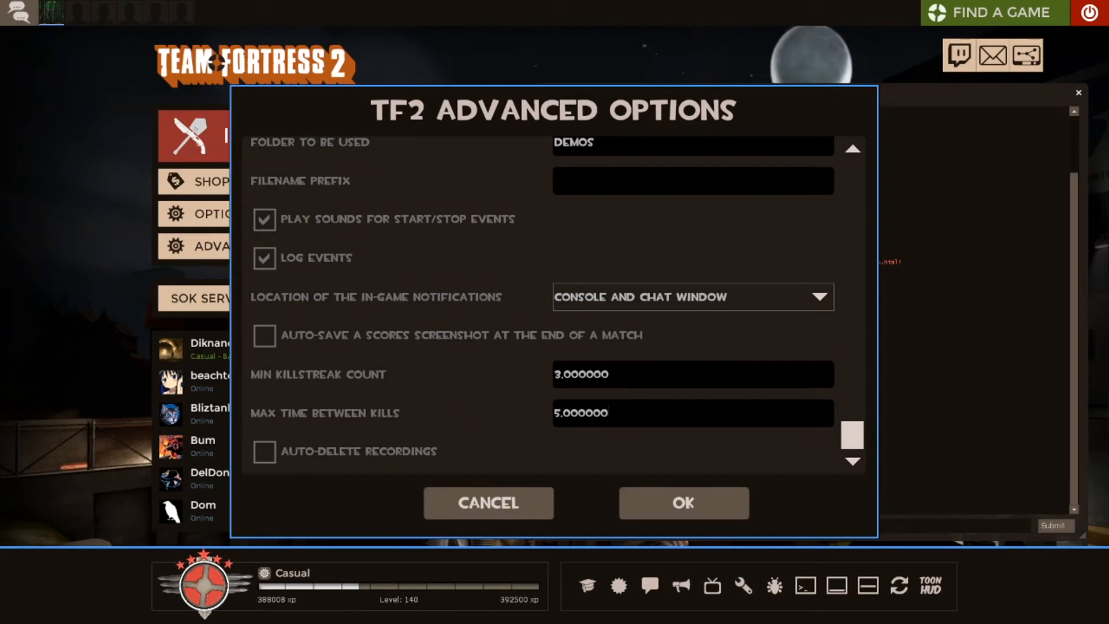
pyautogui.click(694, 414)
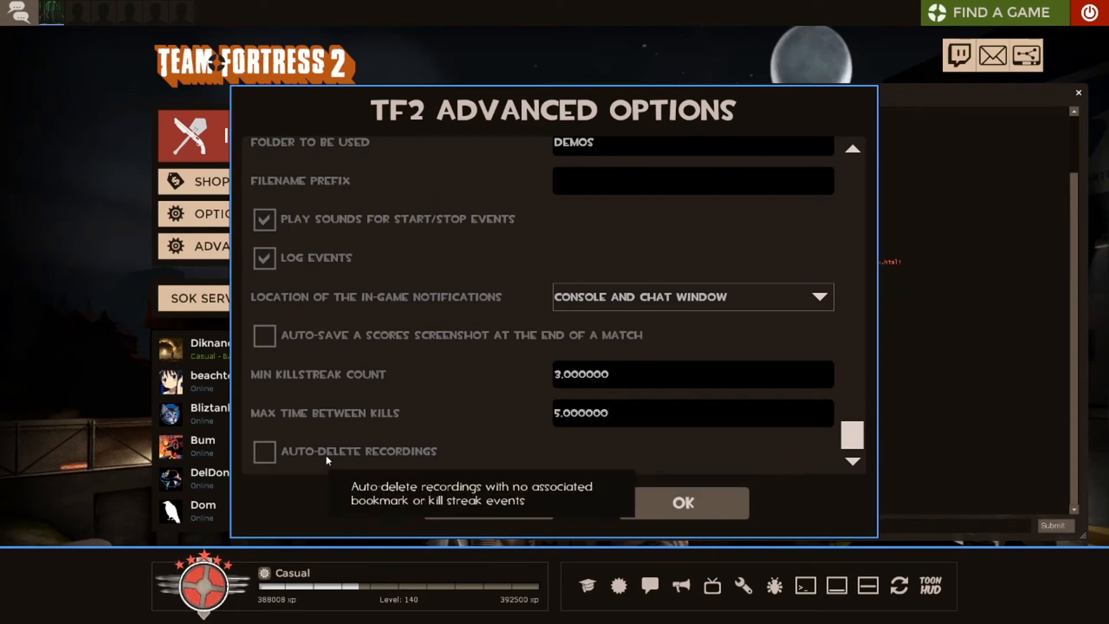
pyautogui.click(692, 414)
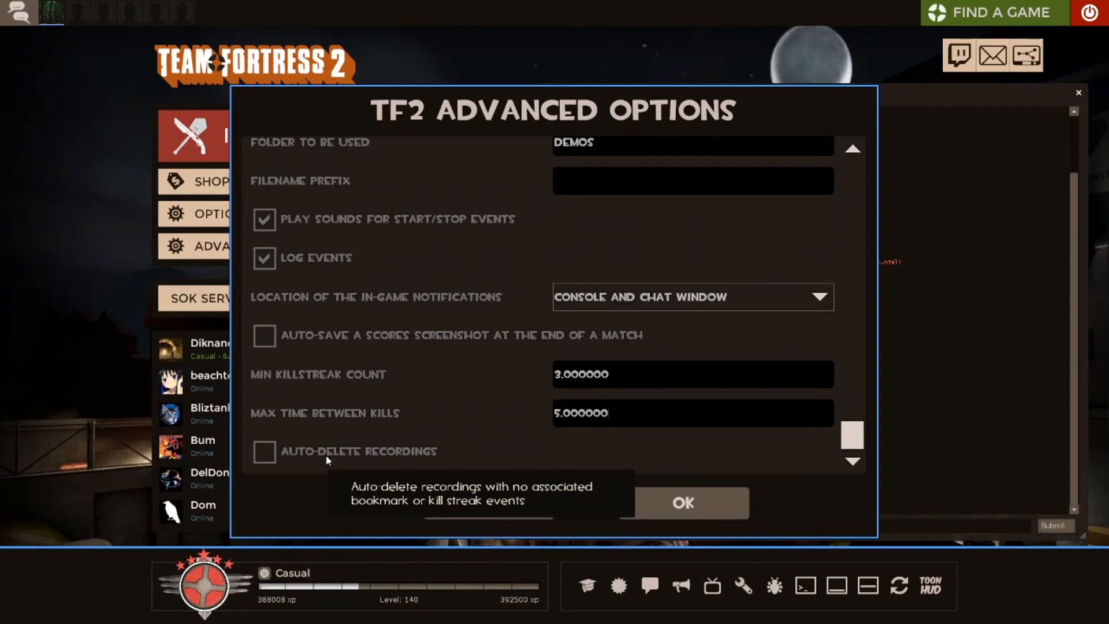
pyautogui.click(693, 414)
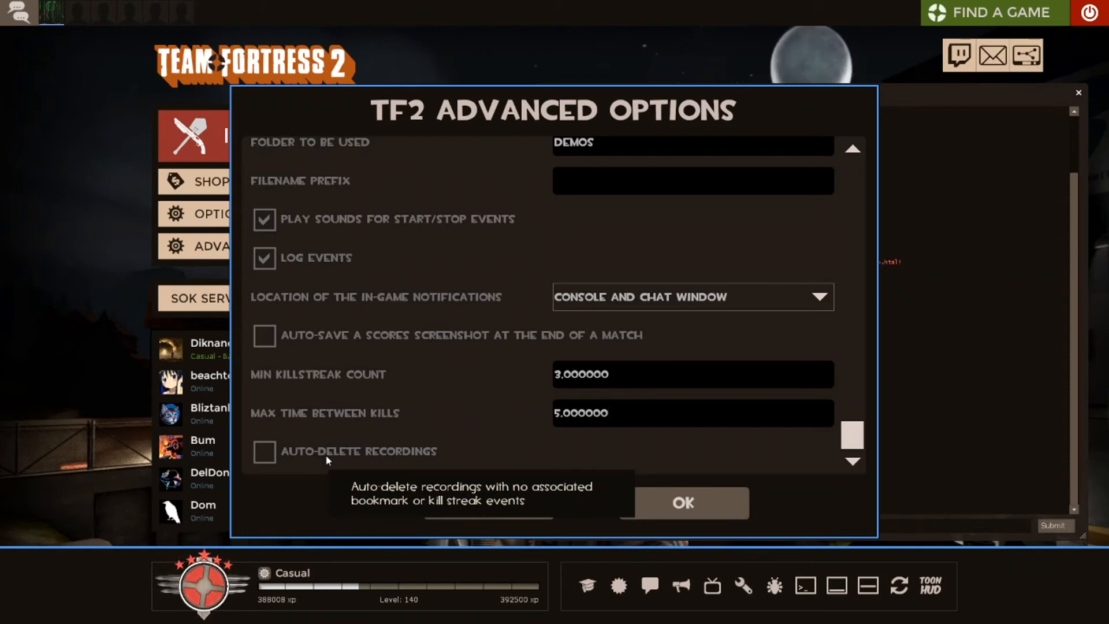
pyautogui.click(694, 414)
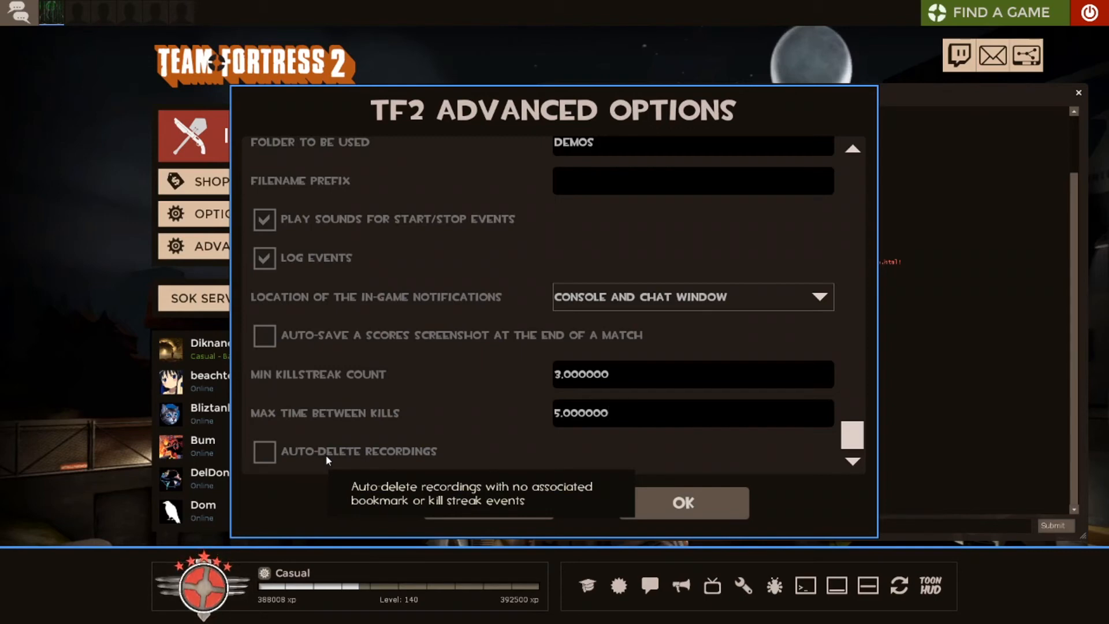
pyautogui.click(692, 414)
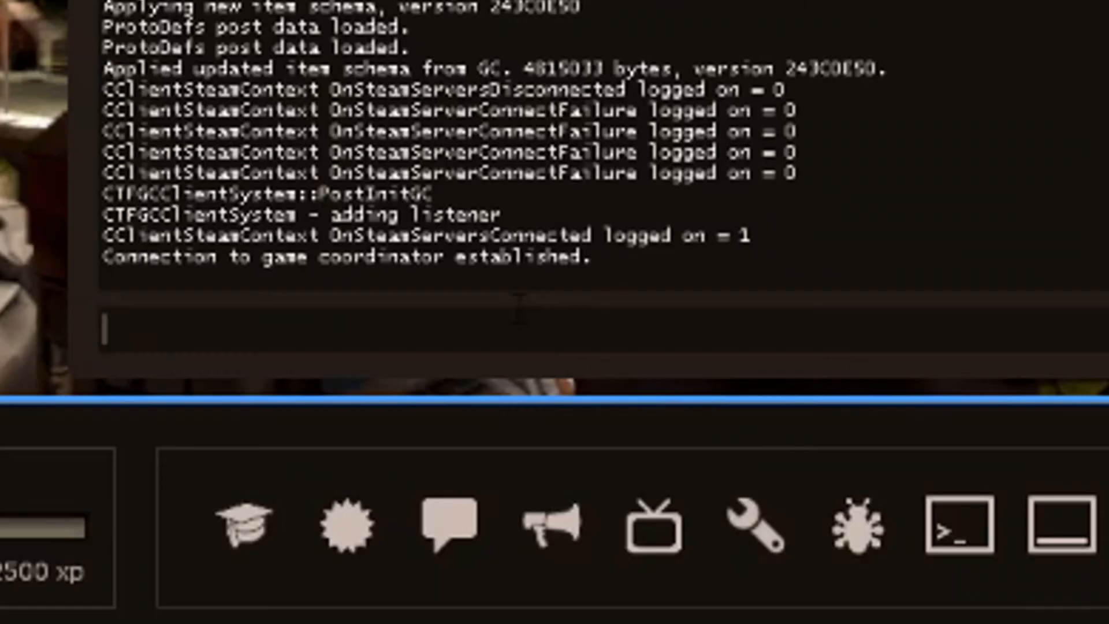
# Step: List the ds_ commands in the console, narrowing to 'ds_m' with ds_mark and ds_min_streak suggested
pyautogui.write('ds_')
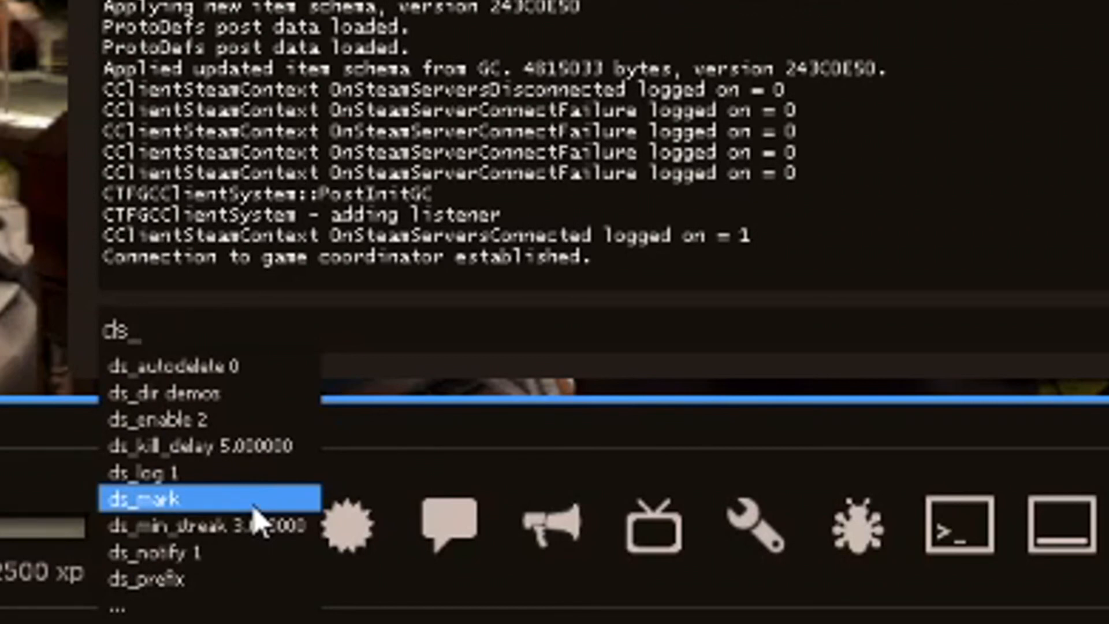
pyautogui.moveTo(276, 481)
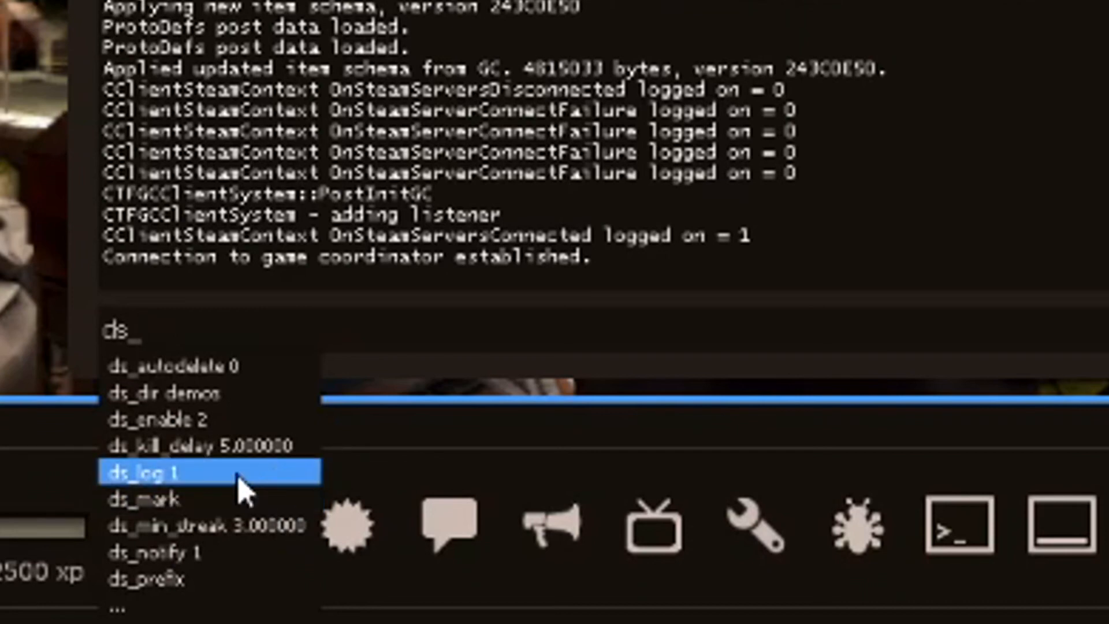
pyautogui.click(141, 499)
pyautogui.write('prec')
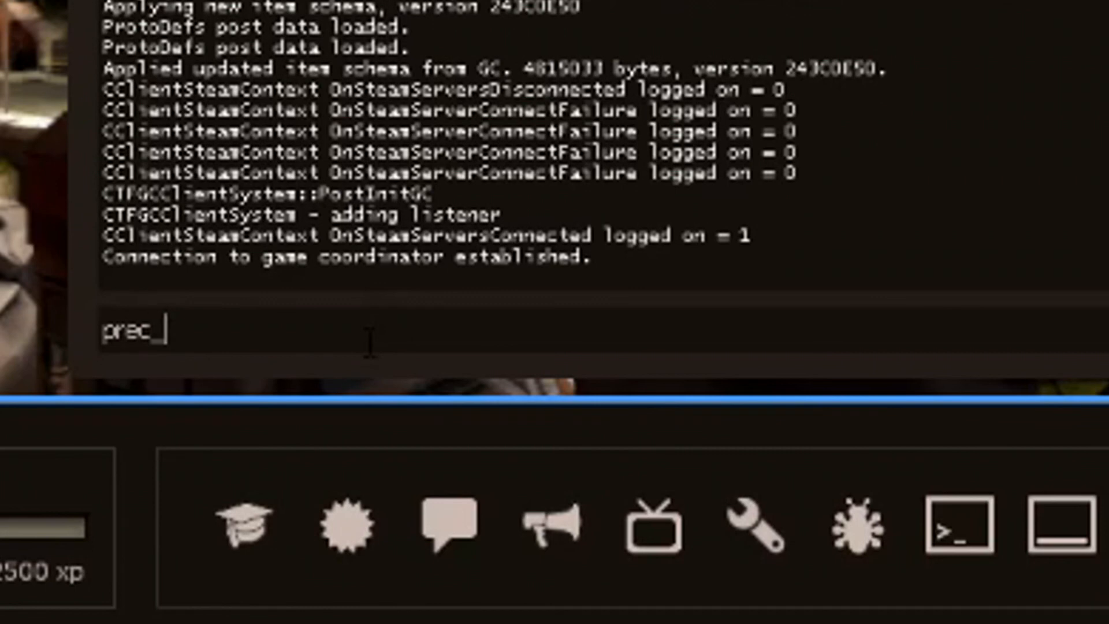
pyautogui.write('_mark')
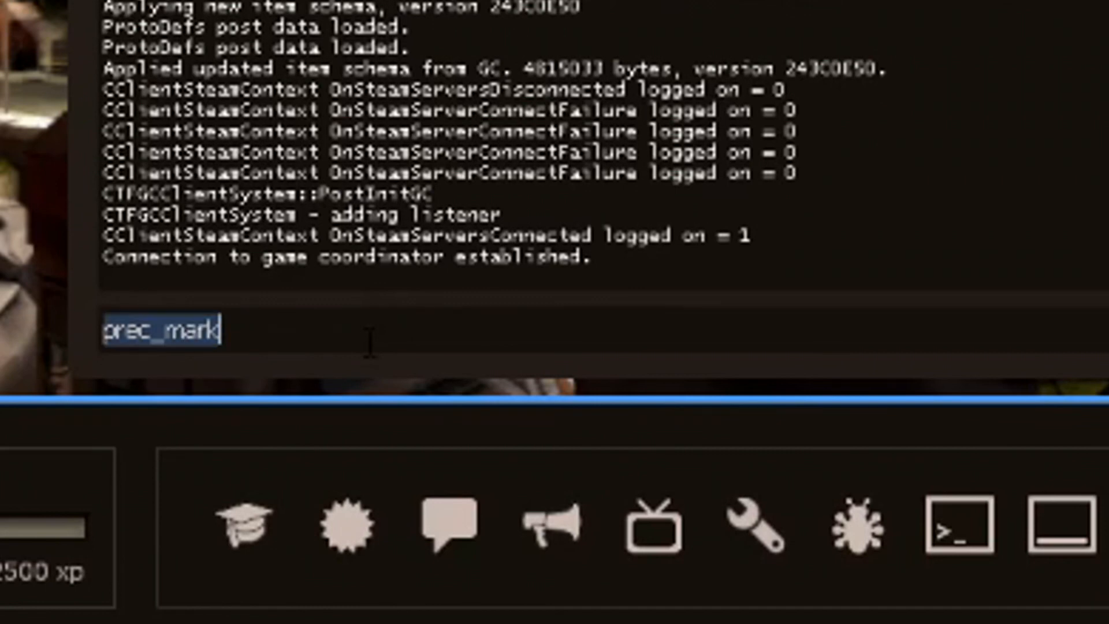
pyautogui.write('ds_')
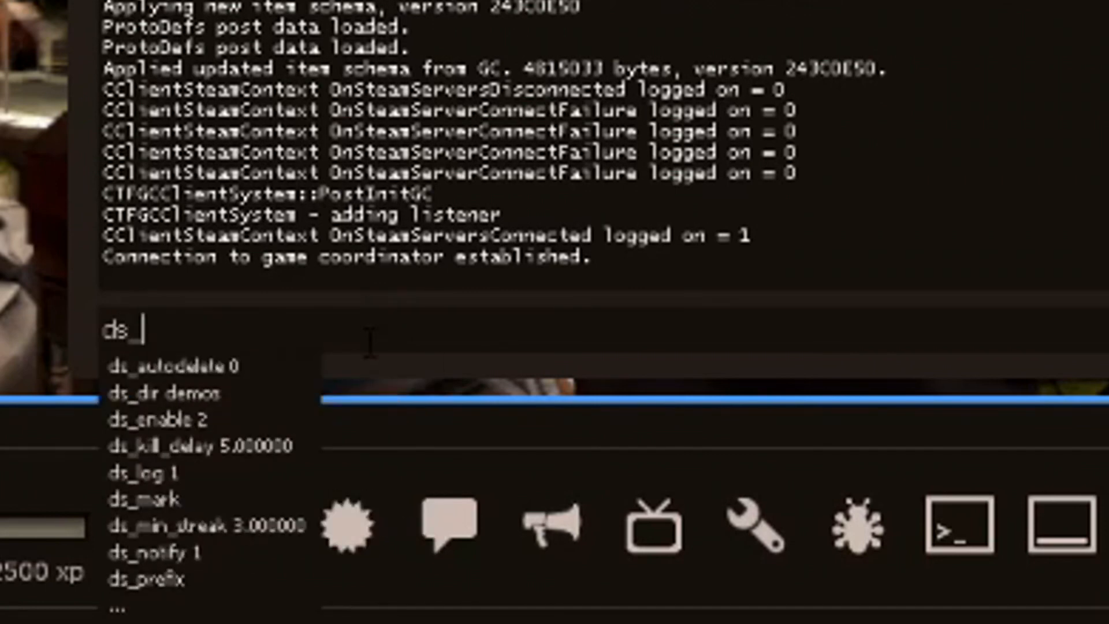
pyautogui.write('m')
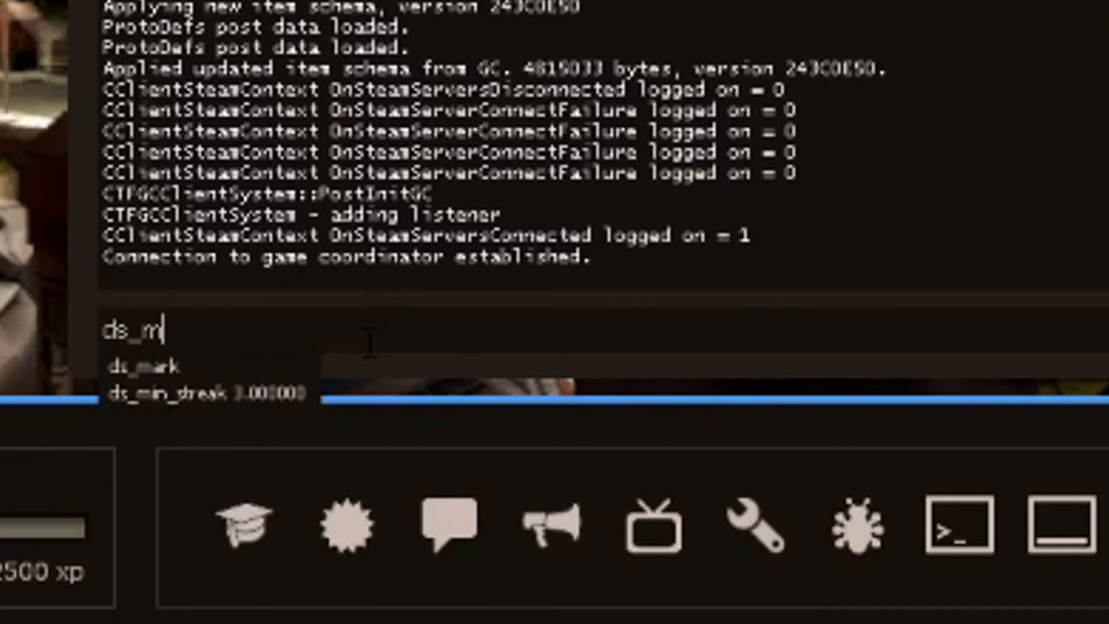